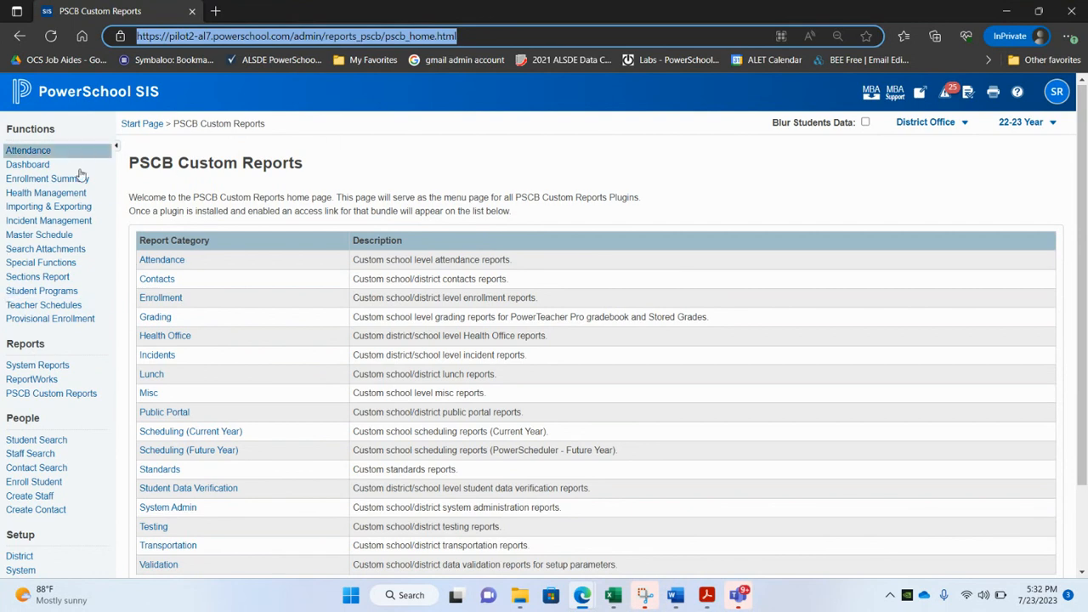
- Return to the Start Page, review Data and Reporting > Reports, and reach the Custom Links page in District context
click(85, 92)
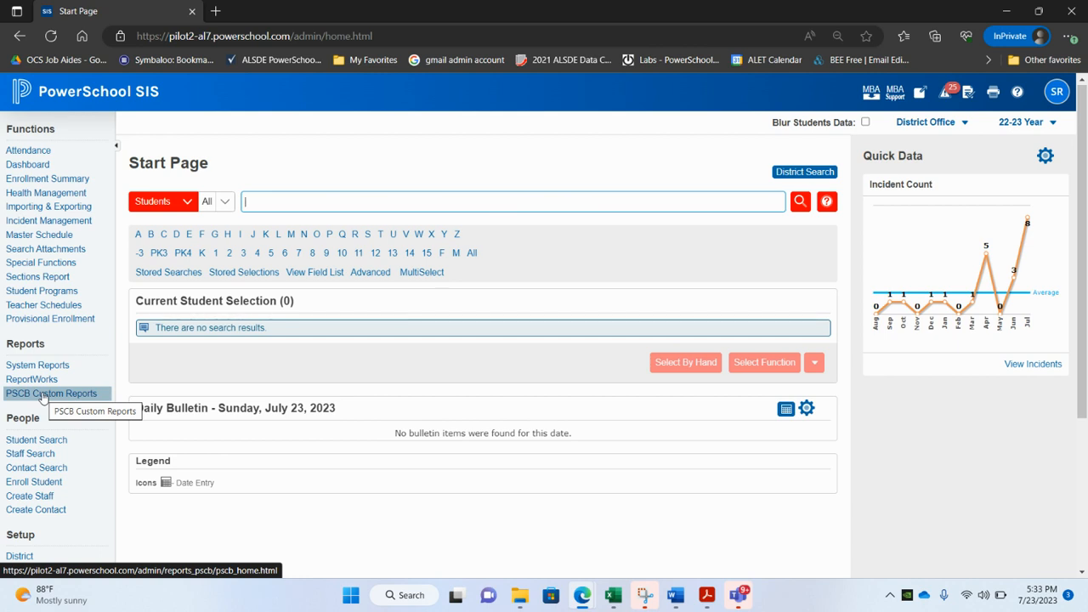
click(51, 392)
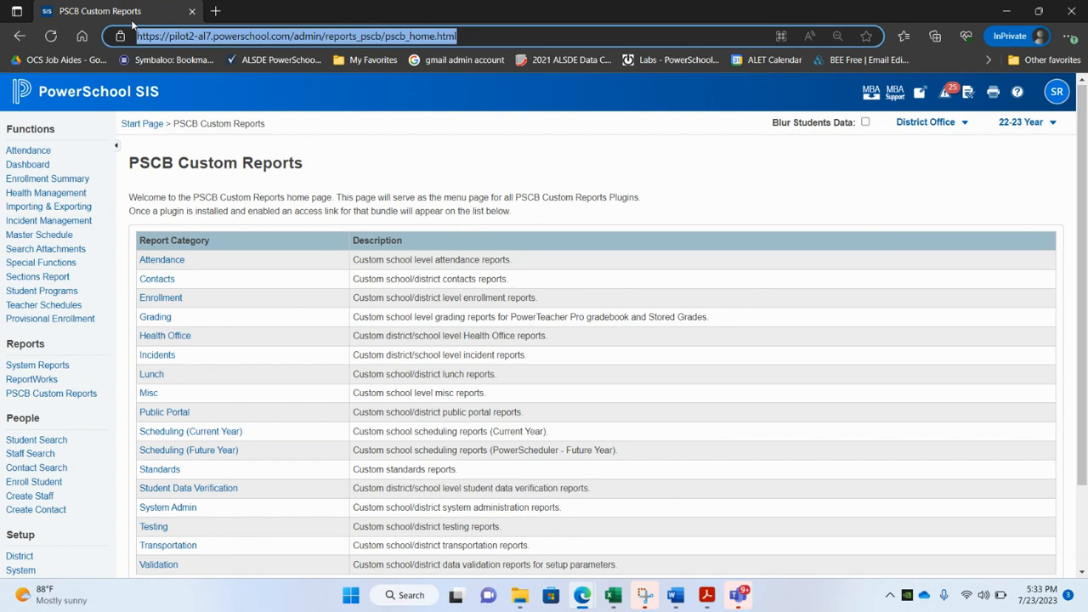
mouse_move(262, 78)
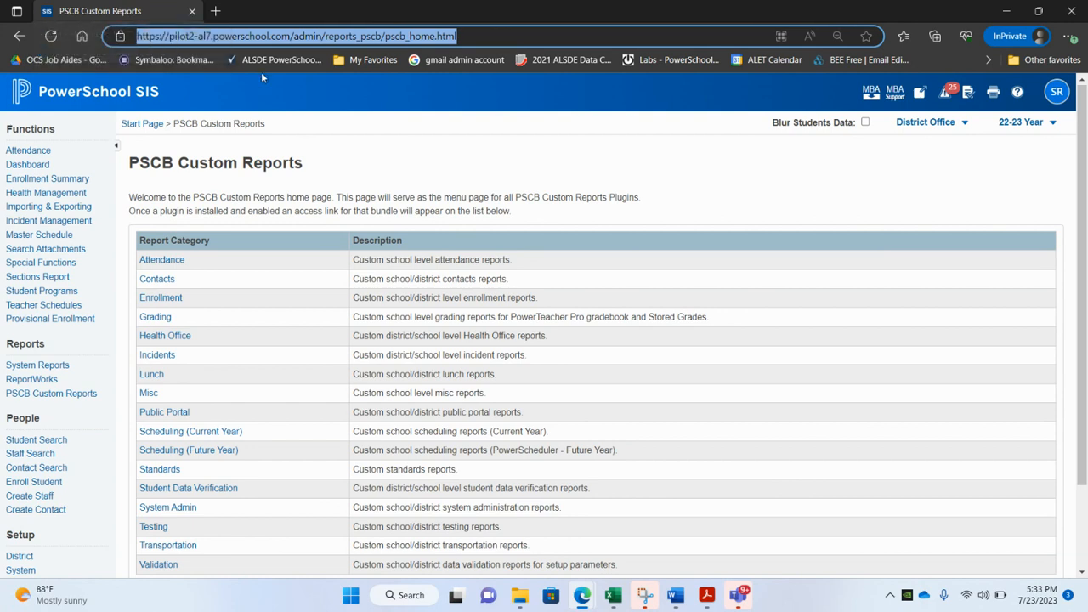
mouse_move(277, 81)
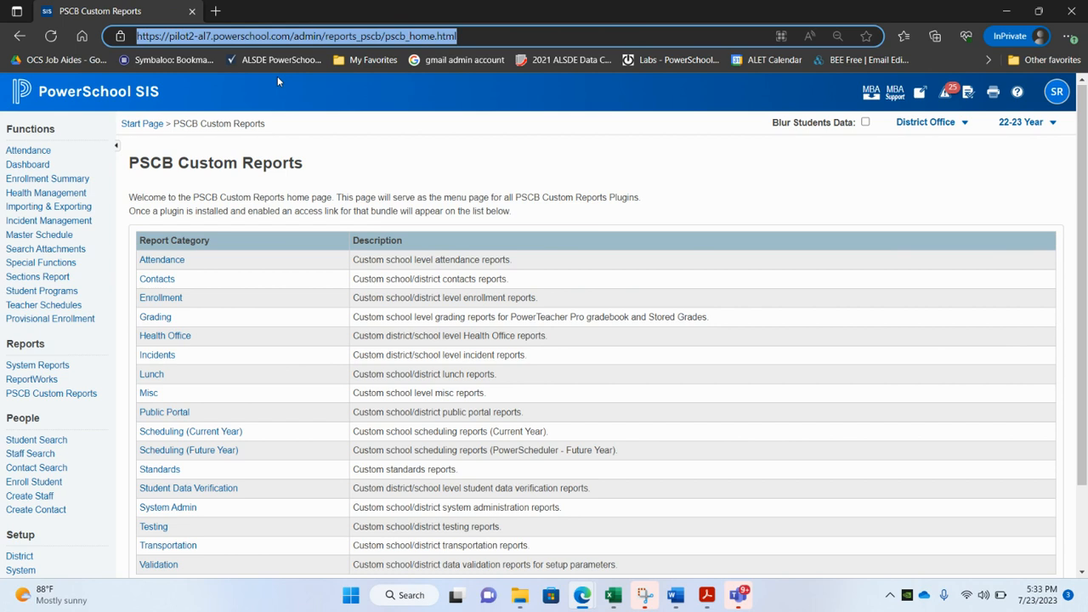
mouse_move(914, 8)
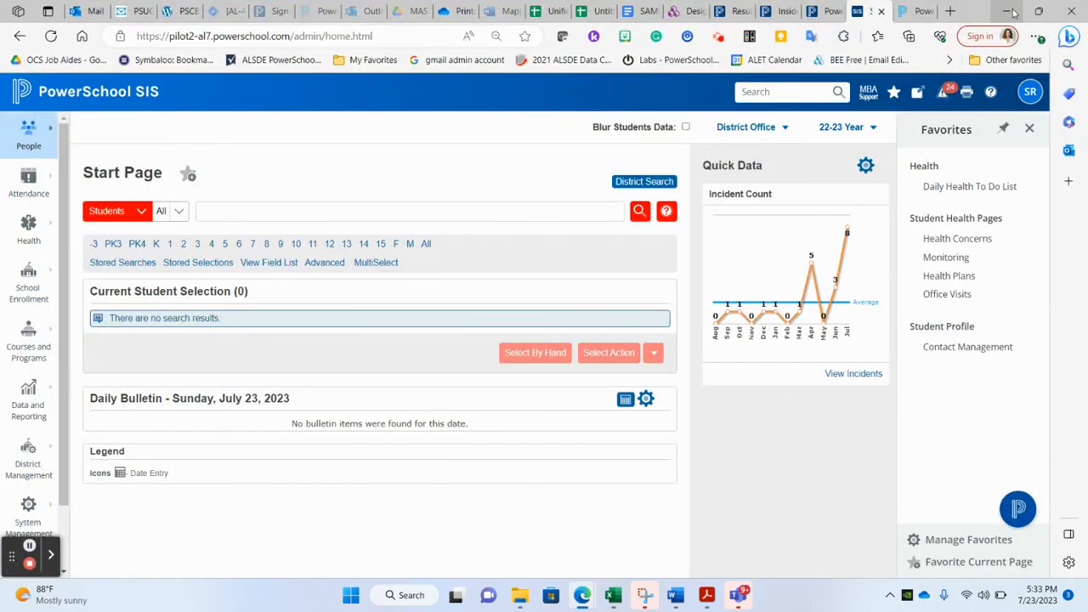
mouse_move(1011, 11)
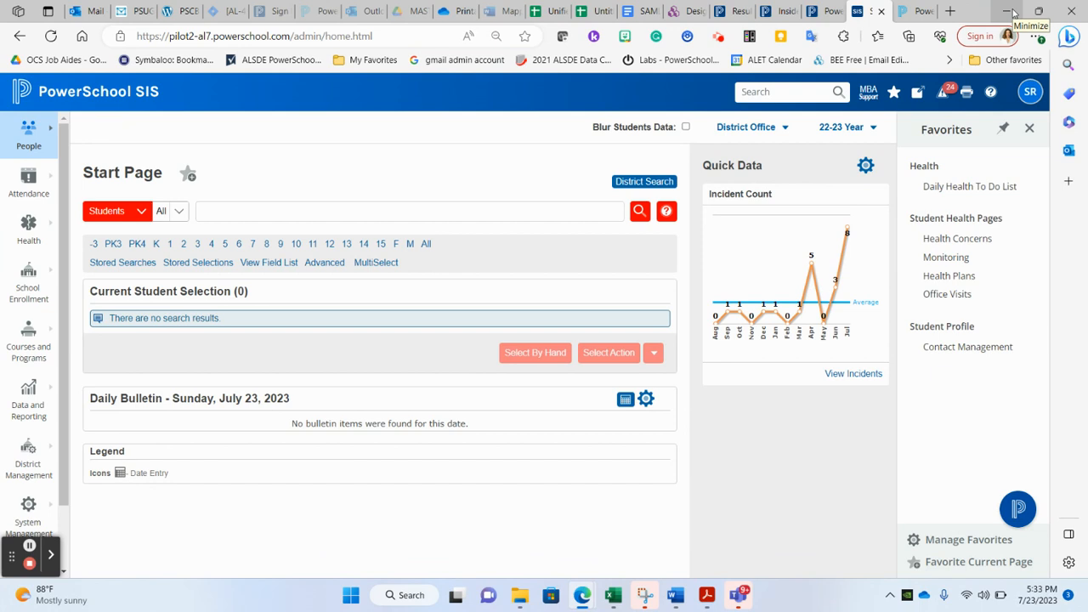
mouse_move(1010, 10)
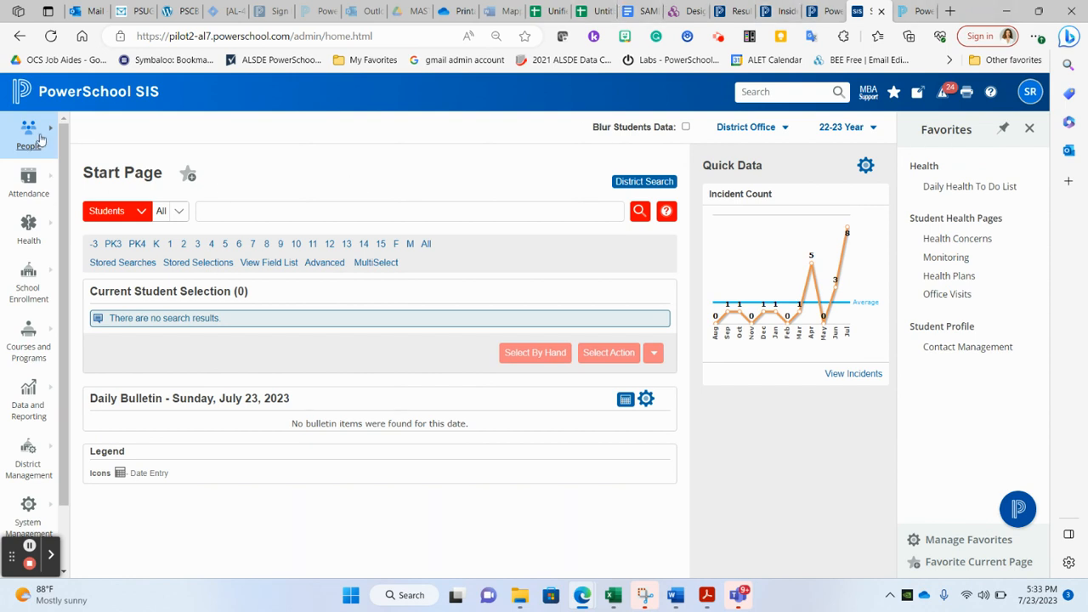
click(27, 394)
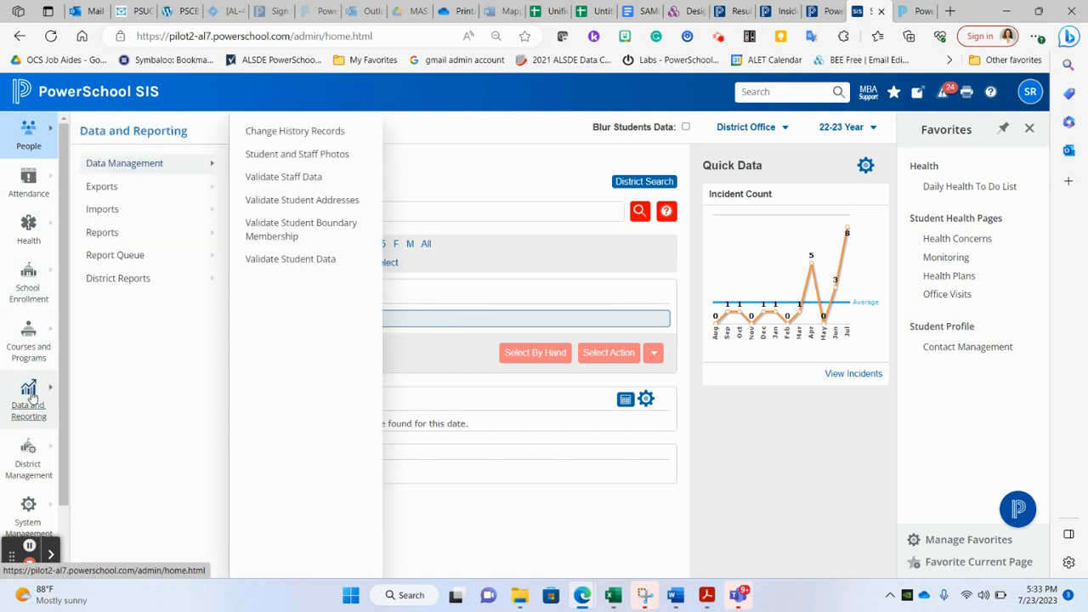
mouse_move(102, 185)
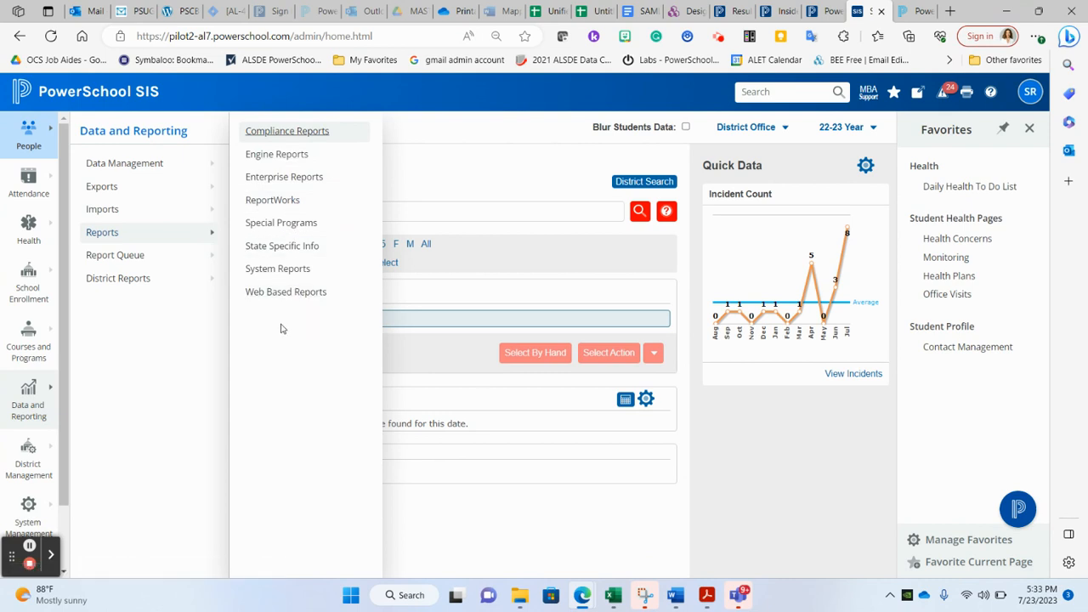
mouse_move(275, 194)
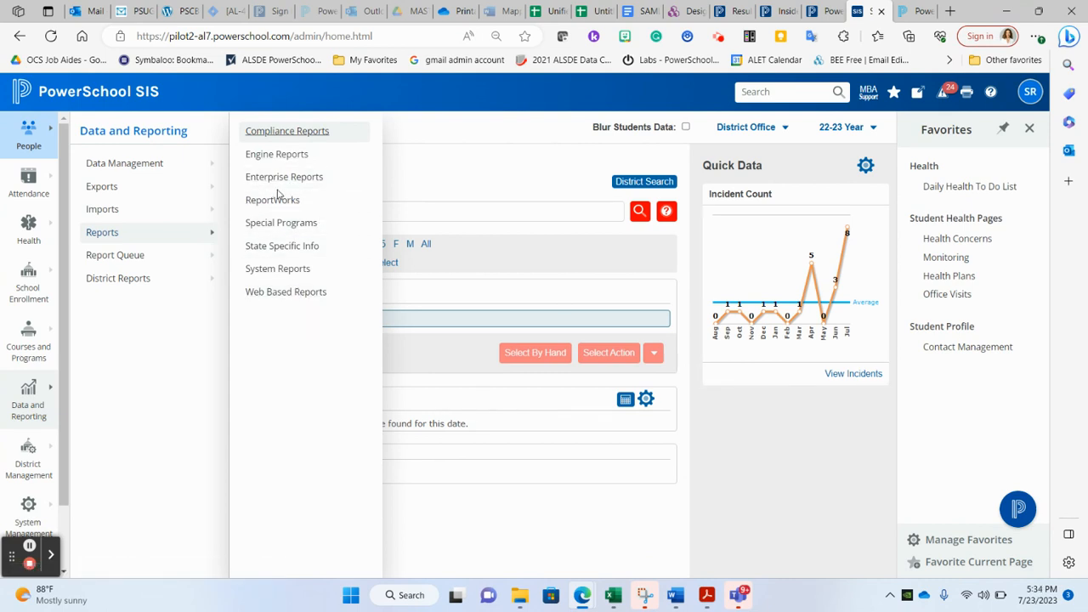
mouse_move(272, 199)
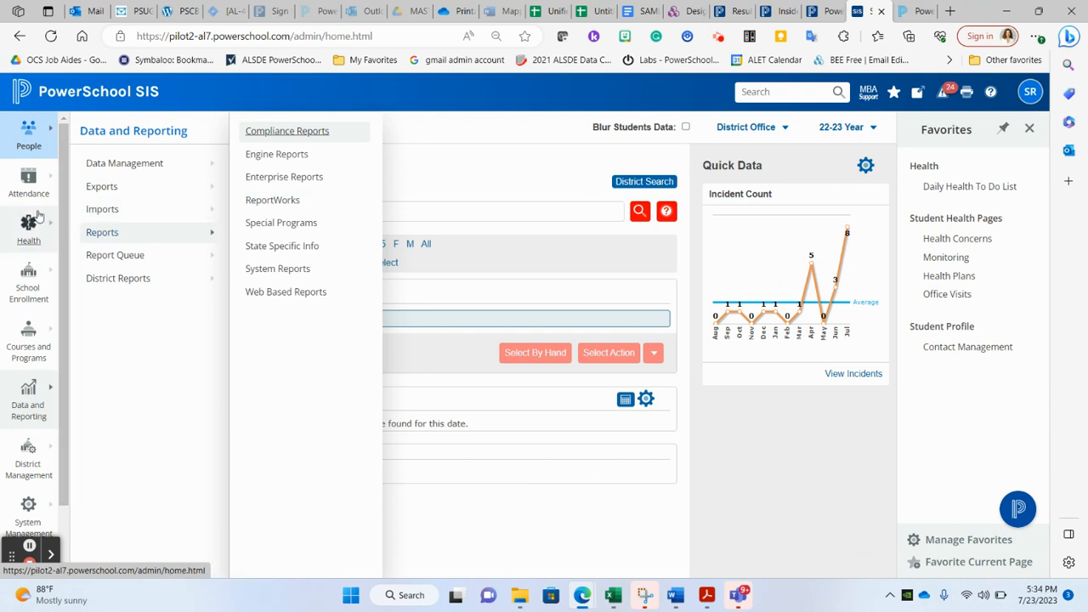
scroll(down, 3)
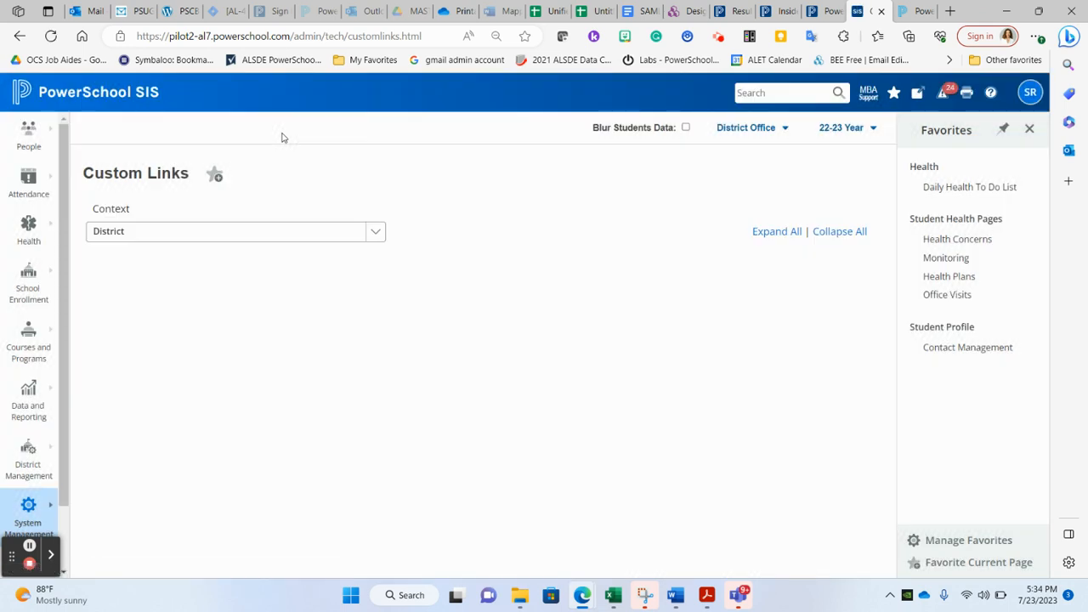
- Expand Main Pages > Data and Reporting > Reports to list its links from Compliance to Web Based Reports
click(765, 231)
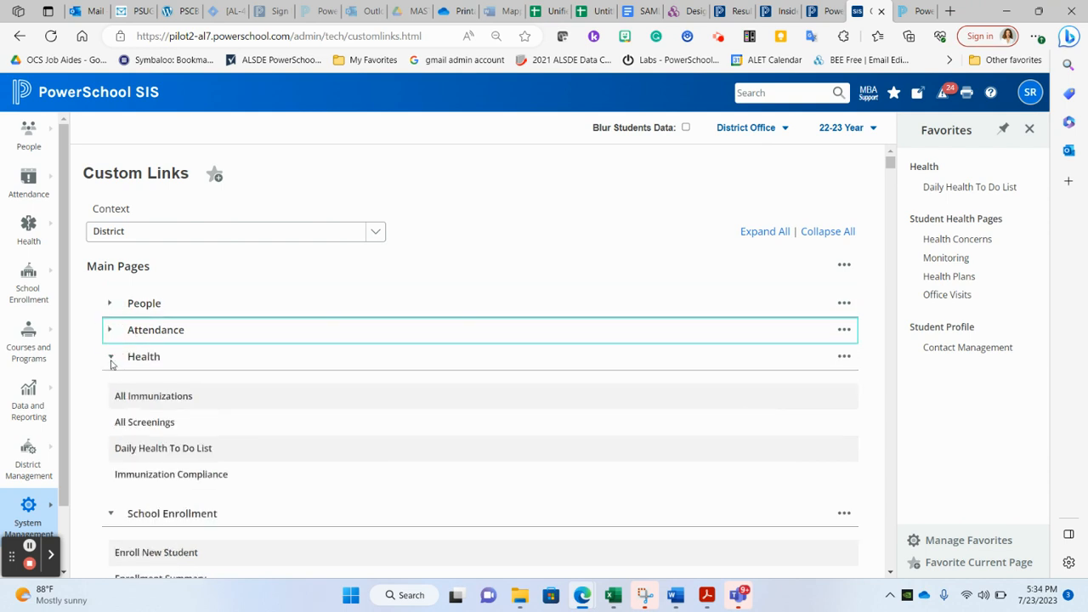
click(109, 357)
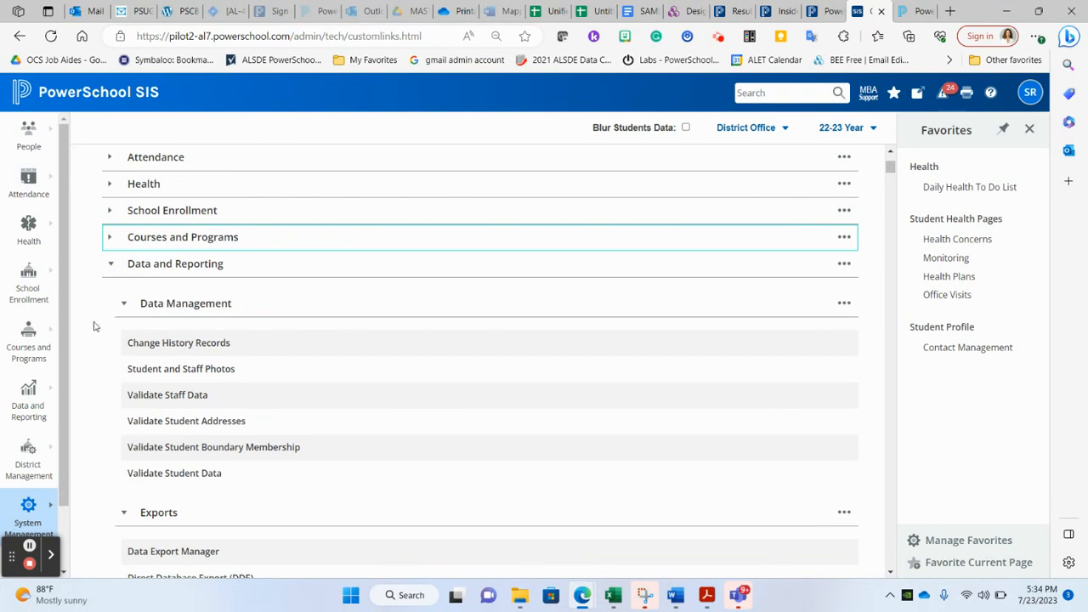
mouse_move(68, 394)
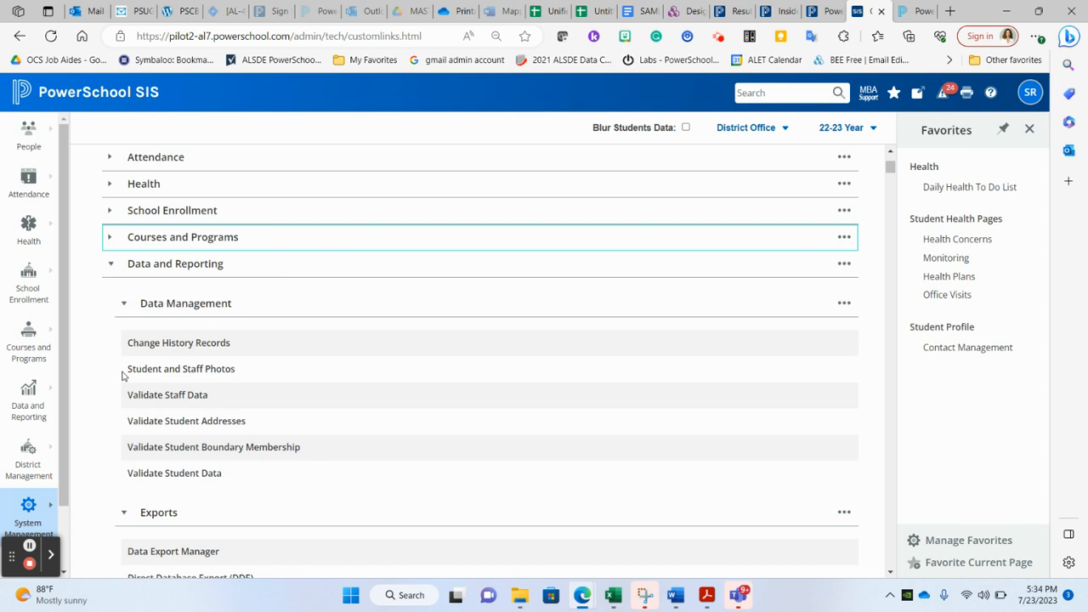
click(124, 303)
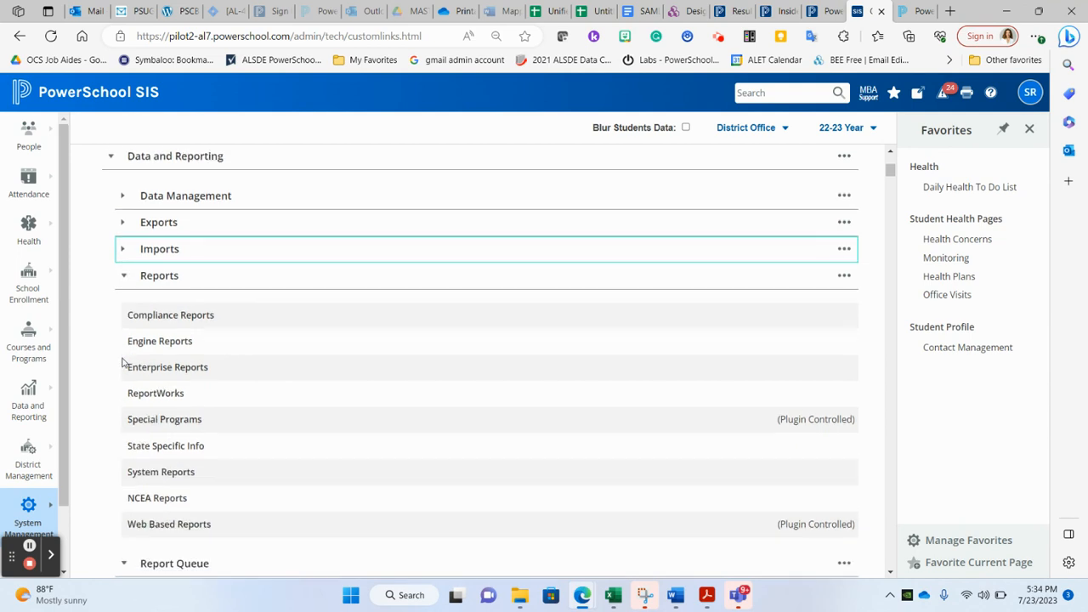
mouse_move(249, 272)
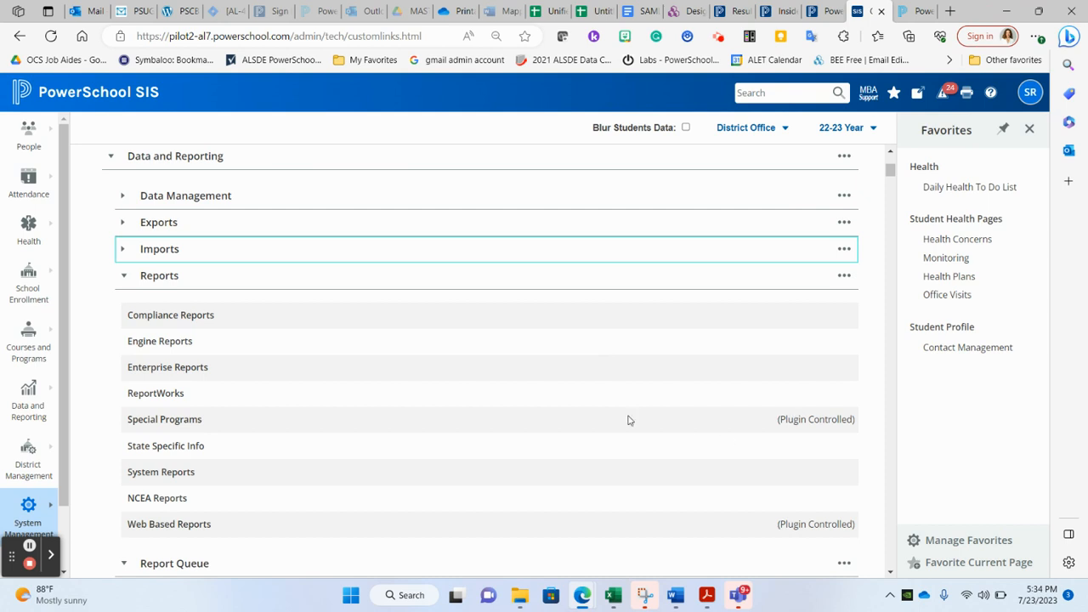
mouse_move(710, 500)
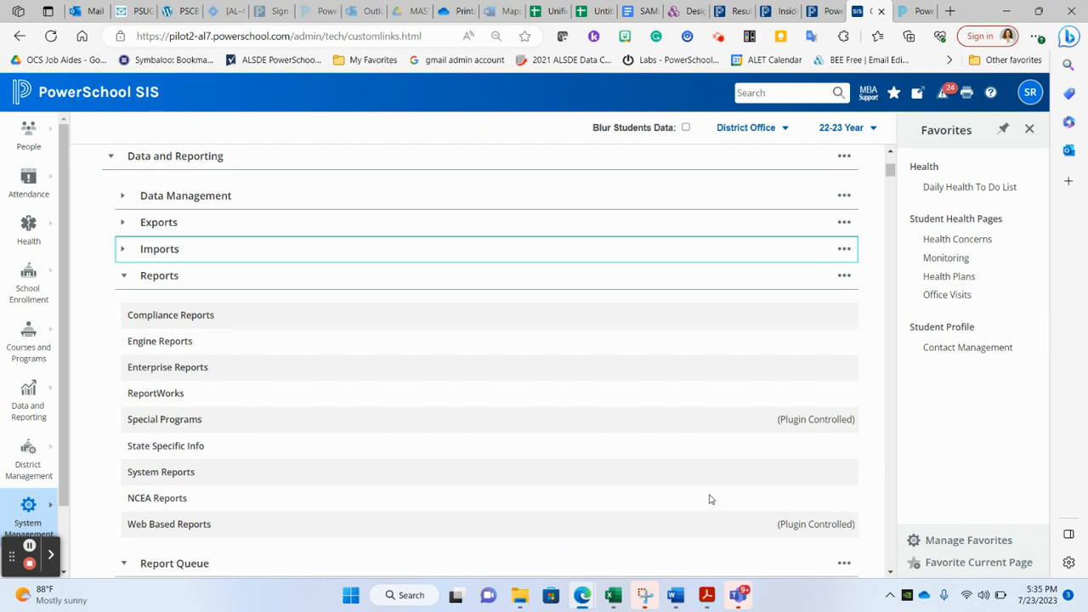
mouse_move(809, 361)
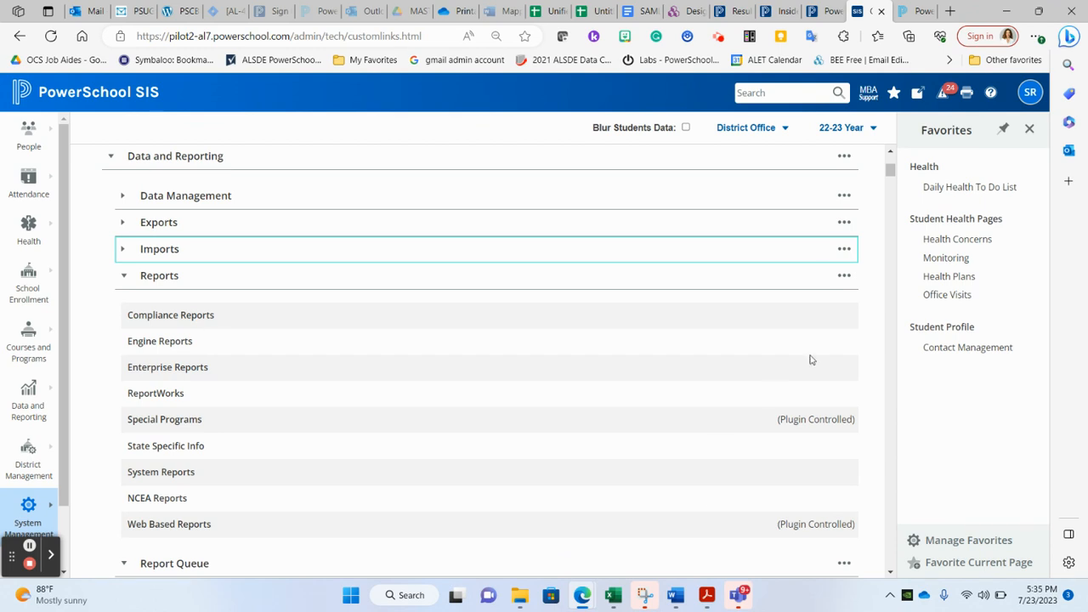
mouse_move(843, 275)
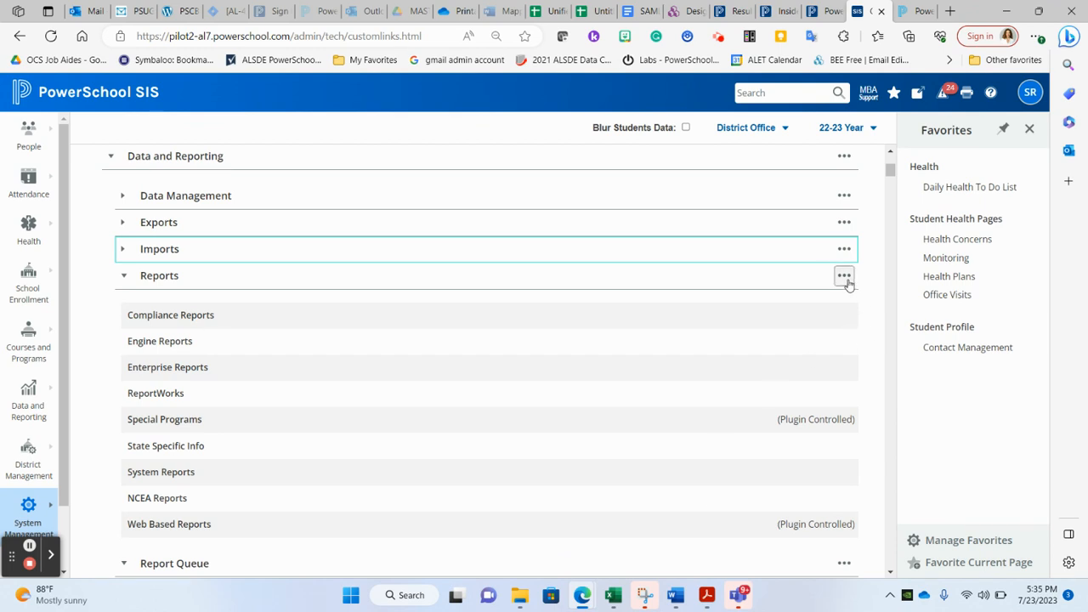
- Add a new Reports link titled 'PSCB Reports' with URL admin/reports_pscb/pscb_home.html
click(843, 275)
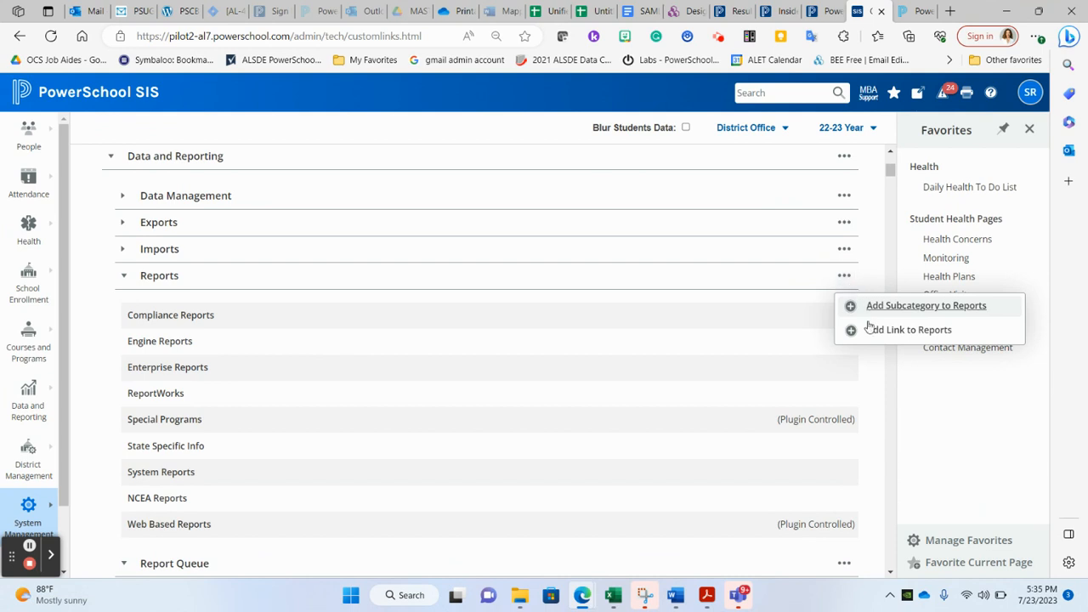
mouse_move(908, 330)
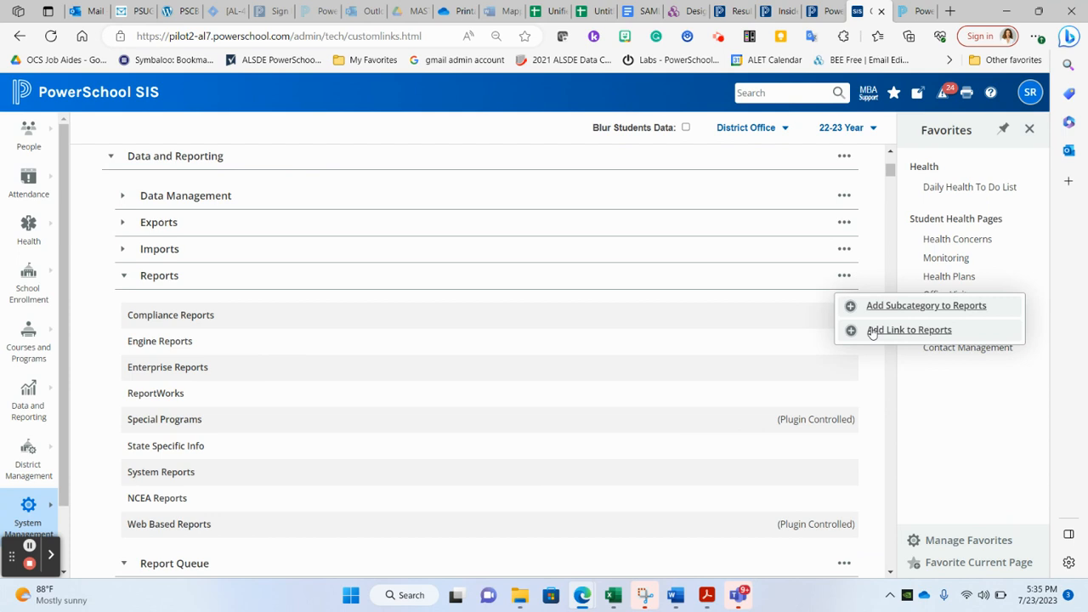
click(907, 330)
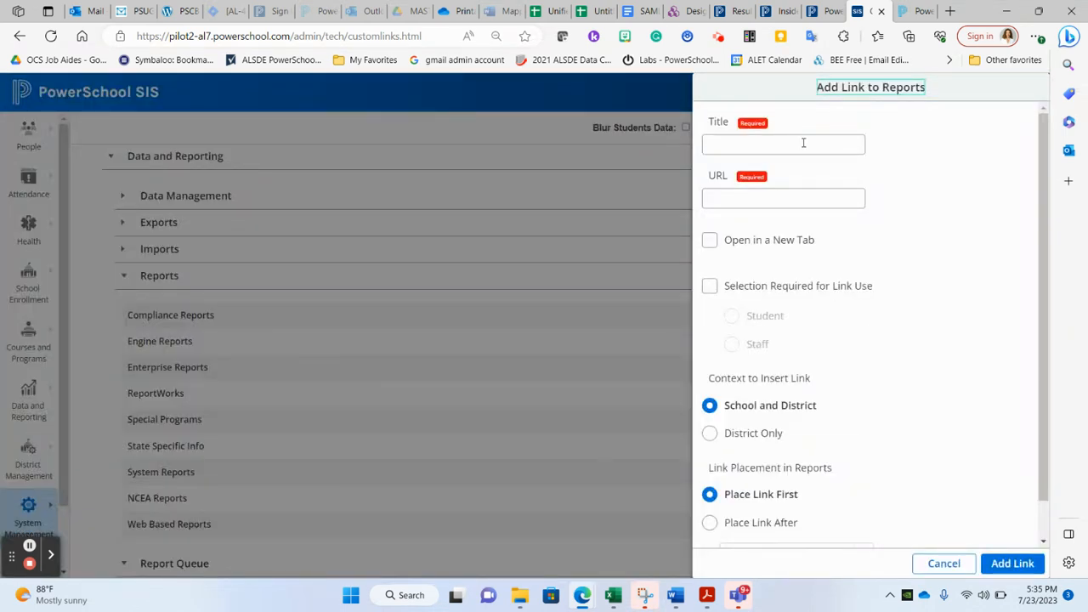
click(782, 143)
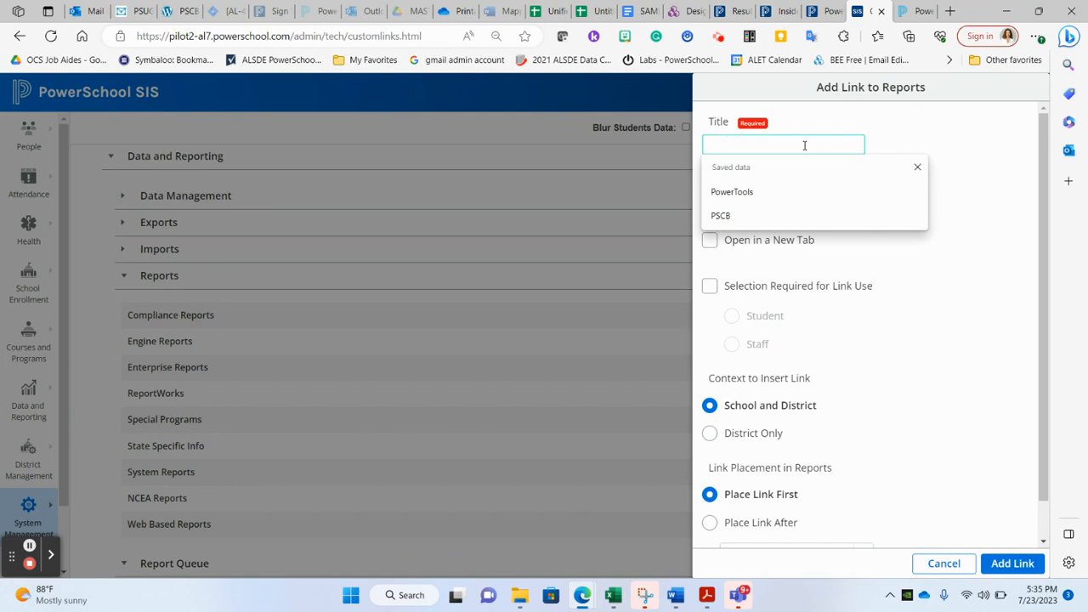
text(PSCB Reports)
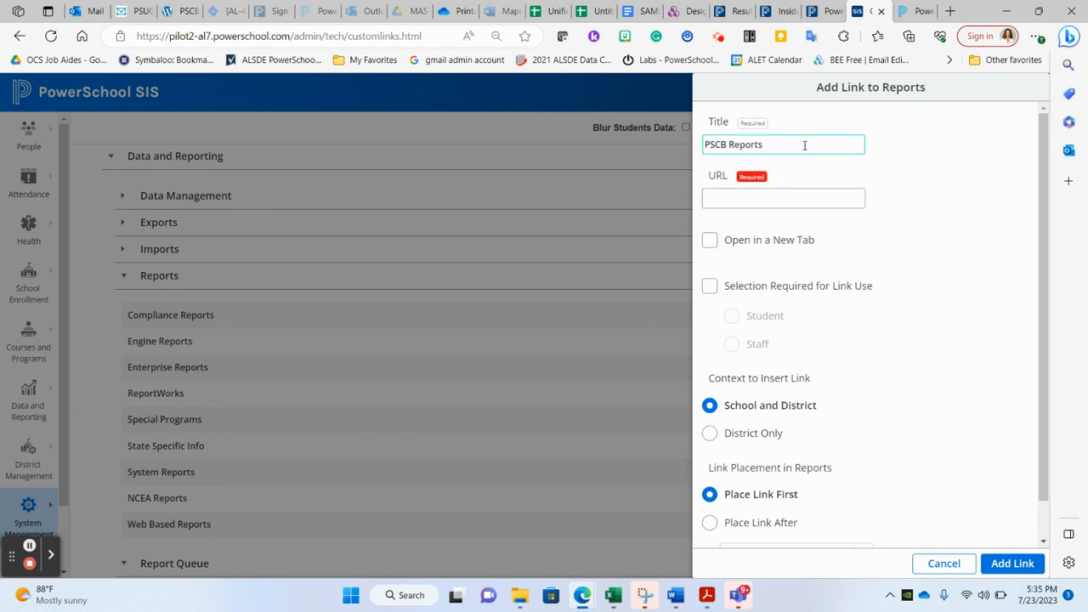
click(782, 197)
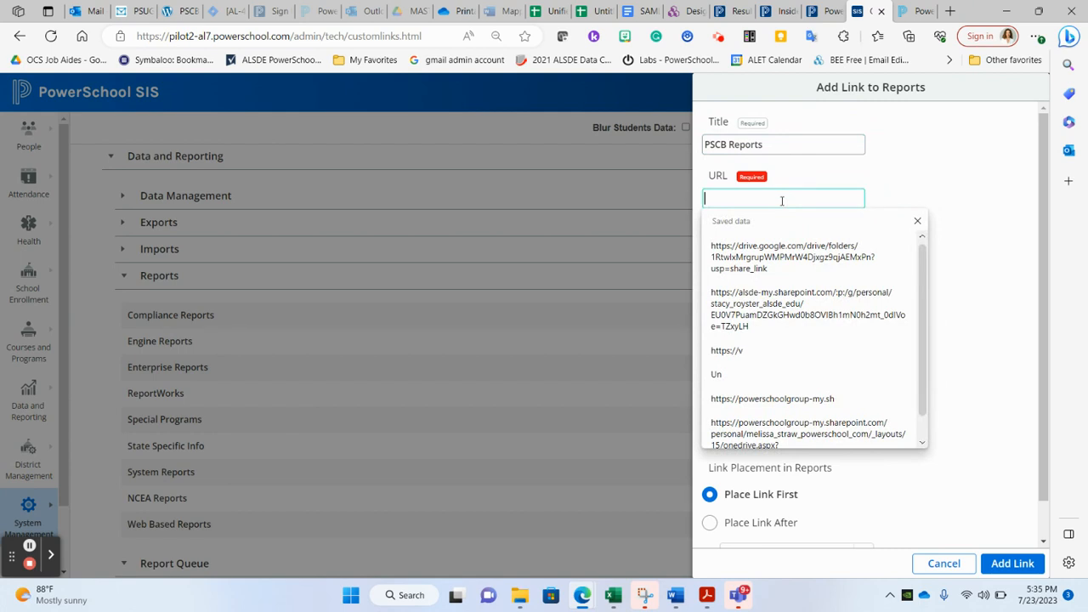
text(admin/reports_pscb/pscb_home.html)
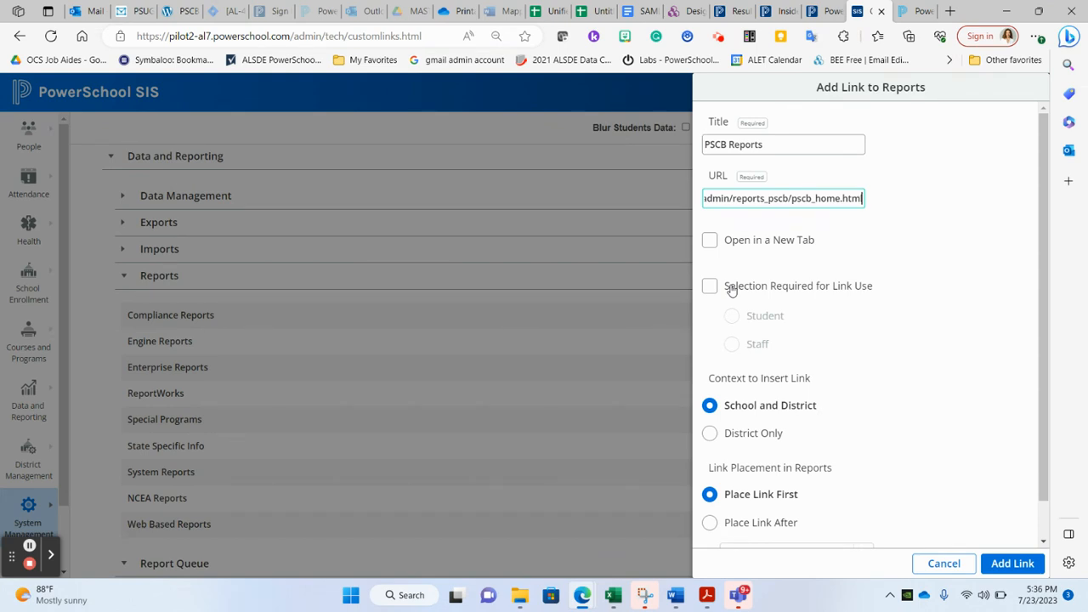
- Place the link after Enterprise Reports and save it with Add Link
scroll(down, 3)
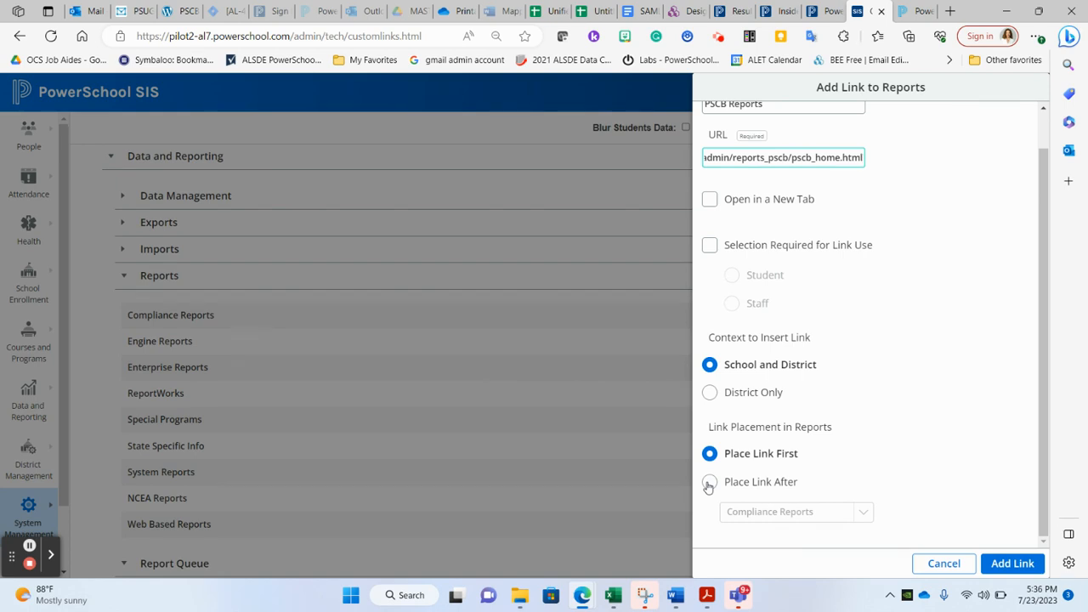
click(710, 480)
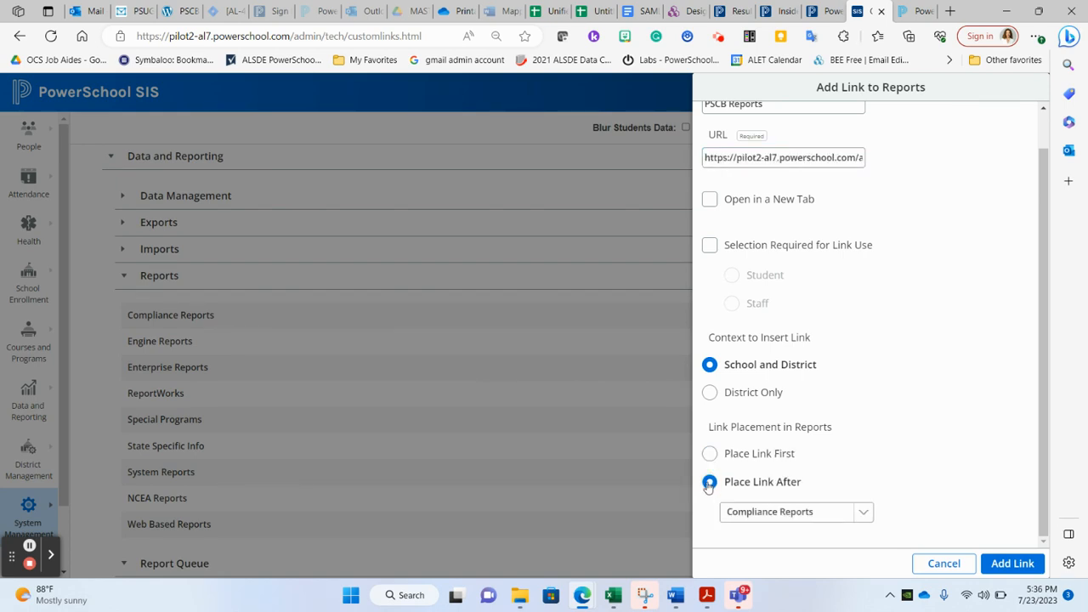
click(864, 510)
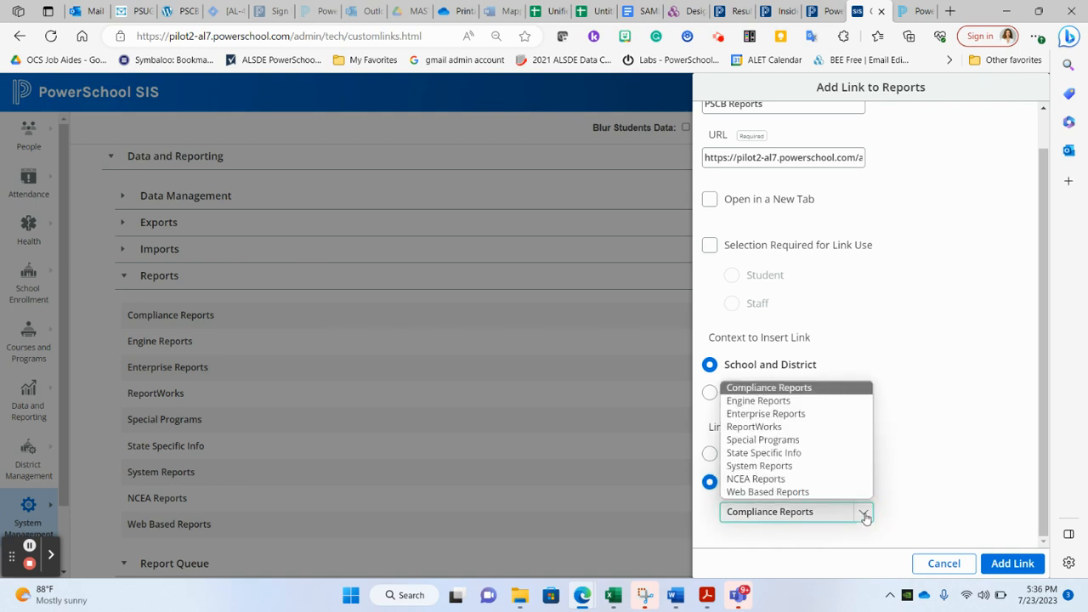
click(765, 413)
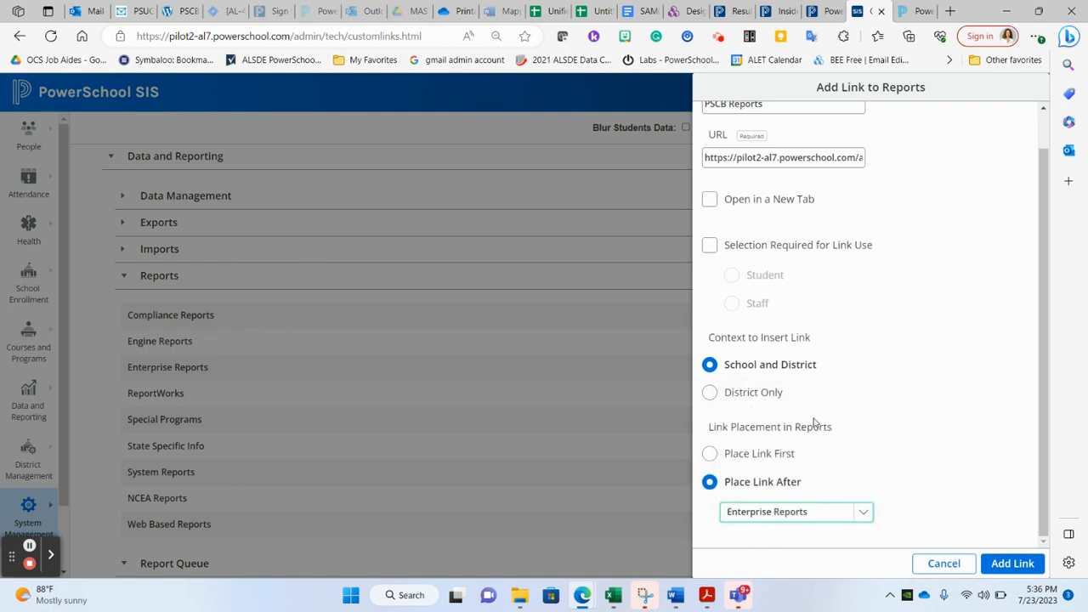
click(1013, 562)
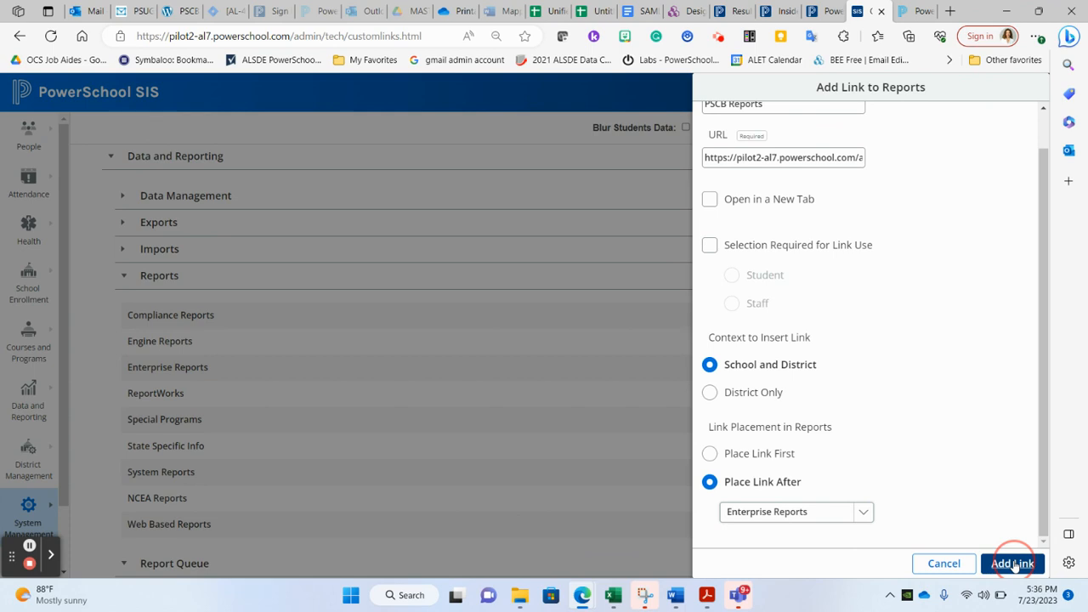
click(1011, 564)
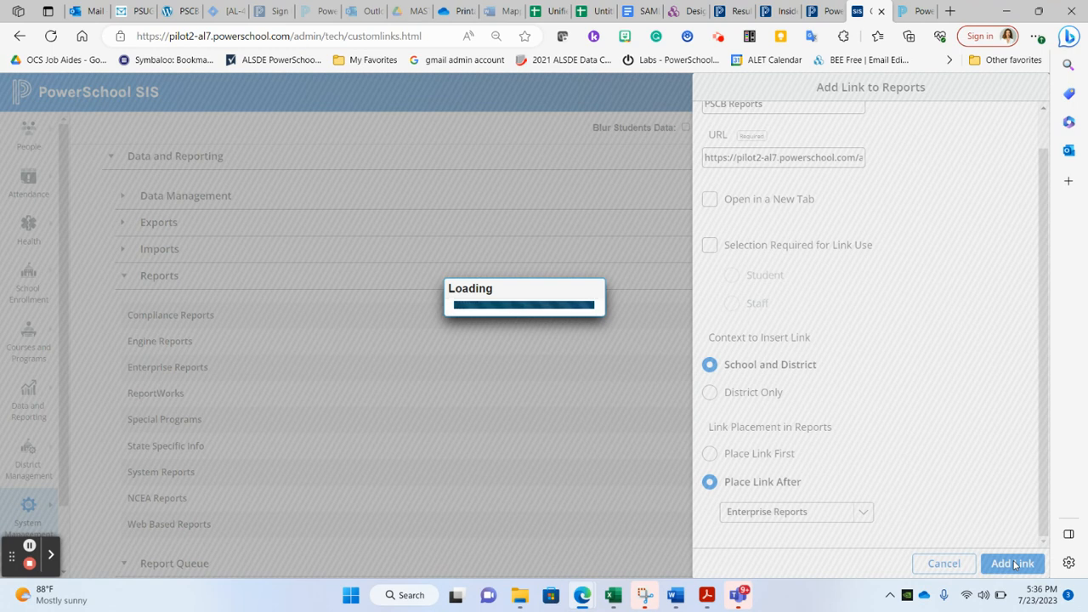
- Dismiss the success banner and show the Edit/Remove options for the new PSCB Reports link
click(1013, 564)
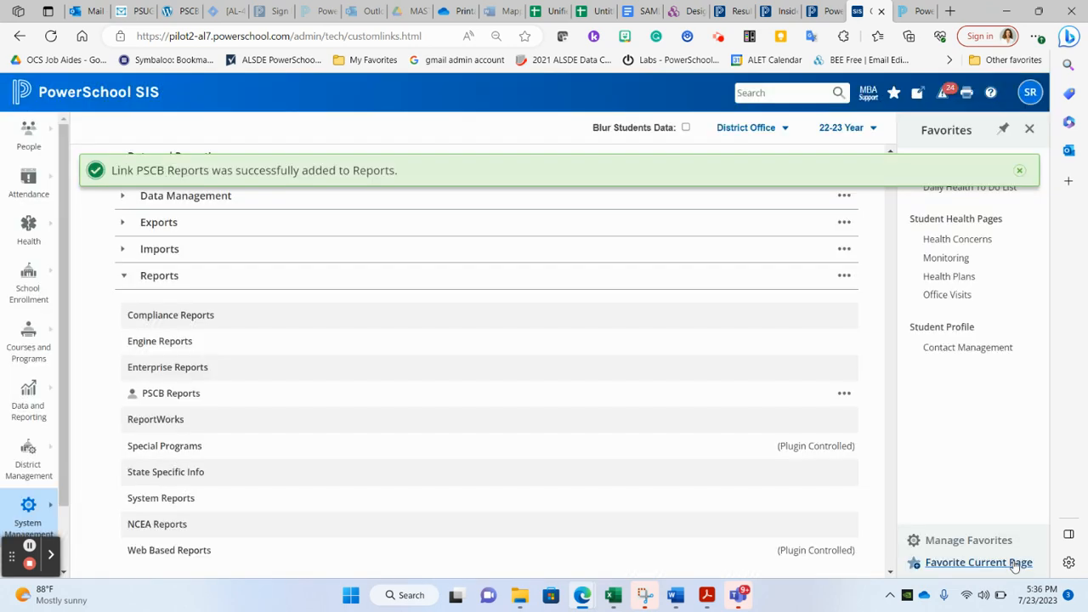
mouse_move(618, 458)
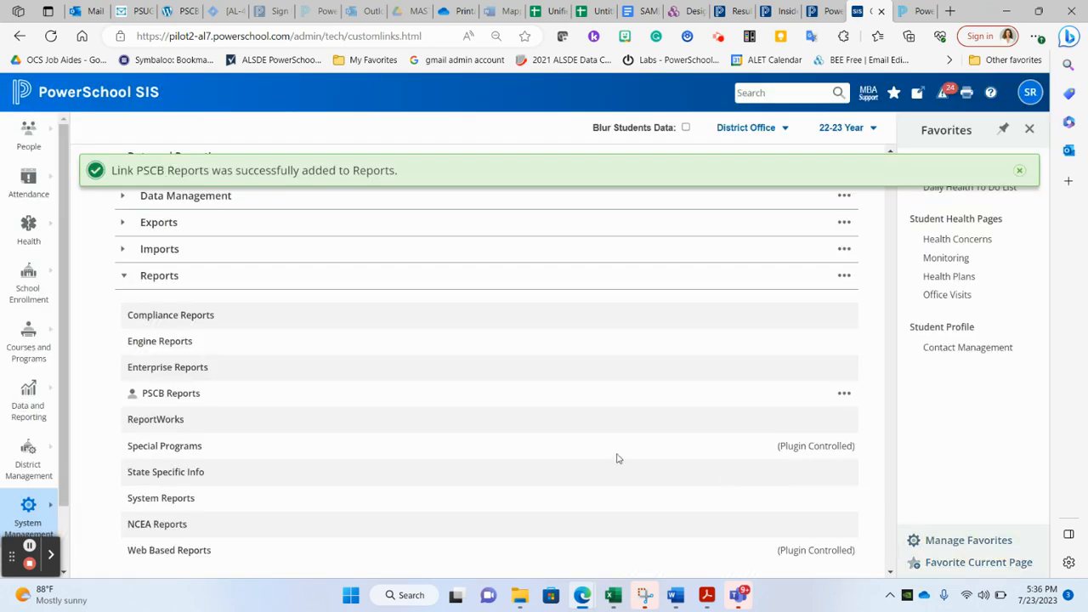
mouse_move(167, 394)
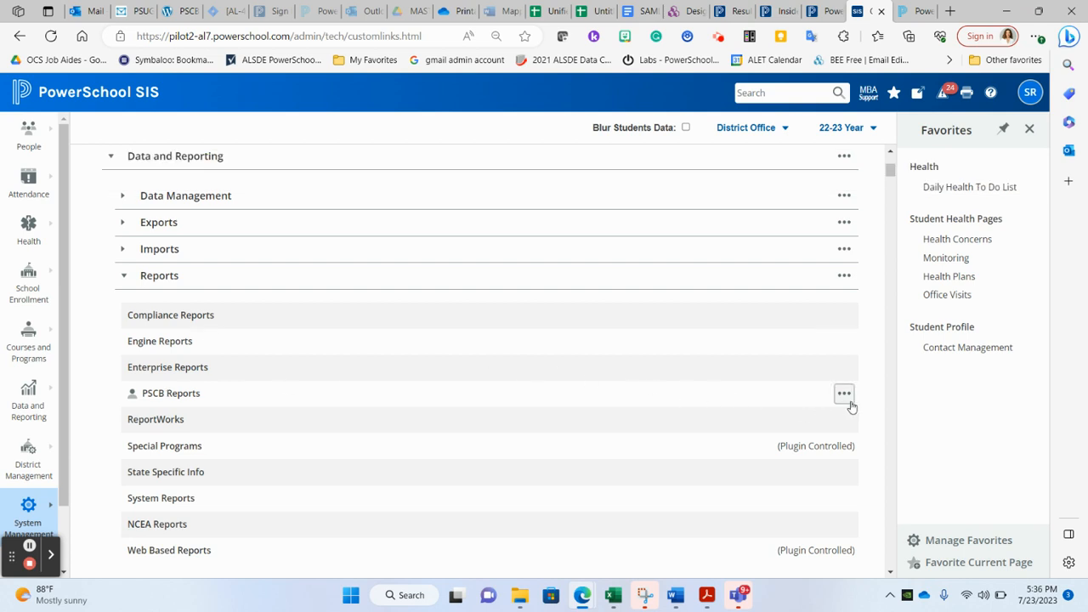
click(843, 393)
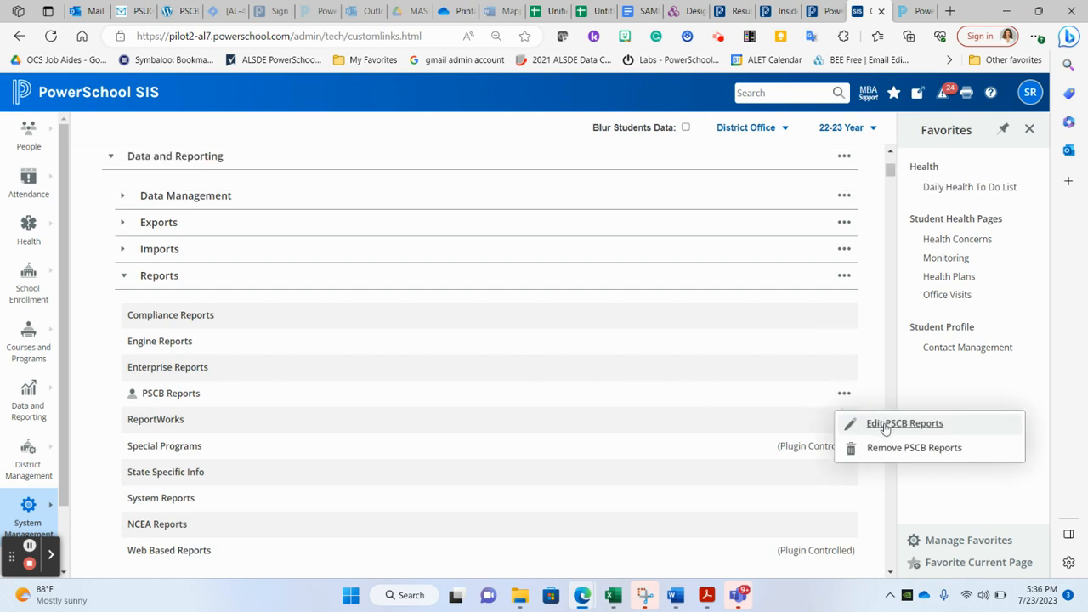
mouse_move(914, 447)
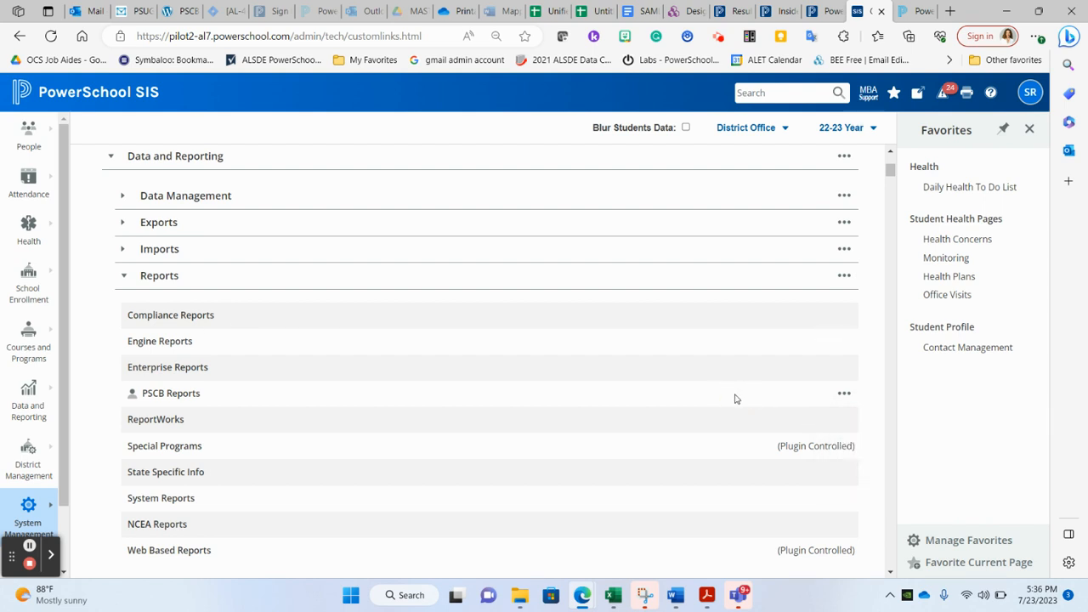
mouse_move(128, 265)
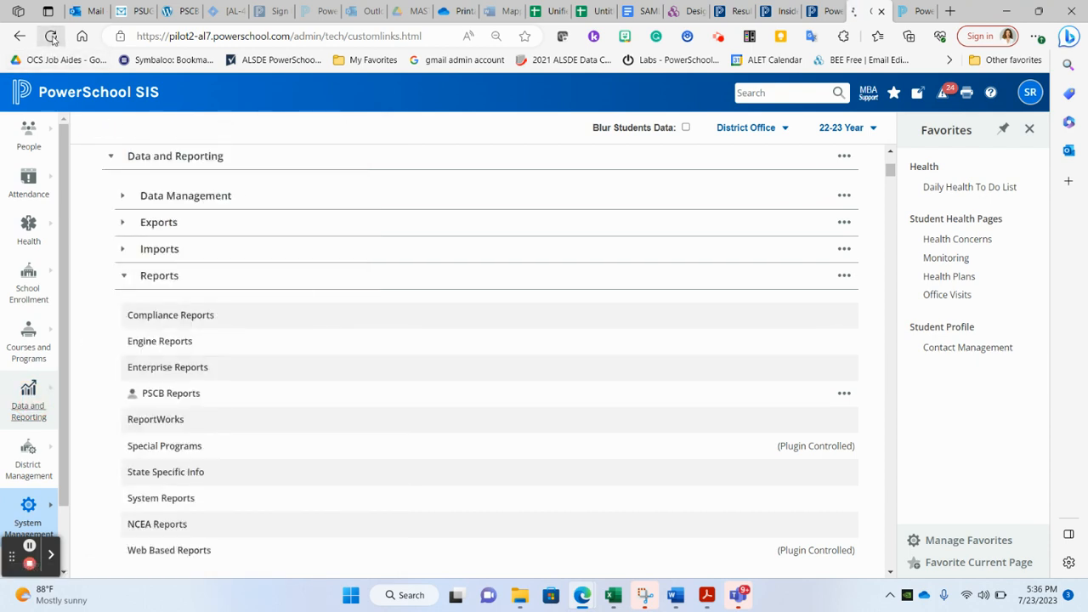
- Reload, then follow Data and Reporting > Reports > PSCB Reports to the PSCB Custom Reports page
click(51, 35)
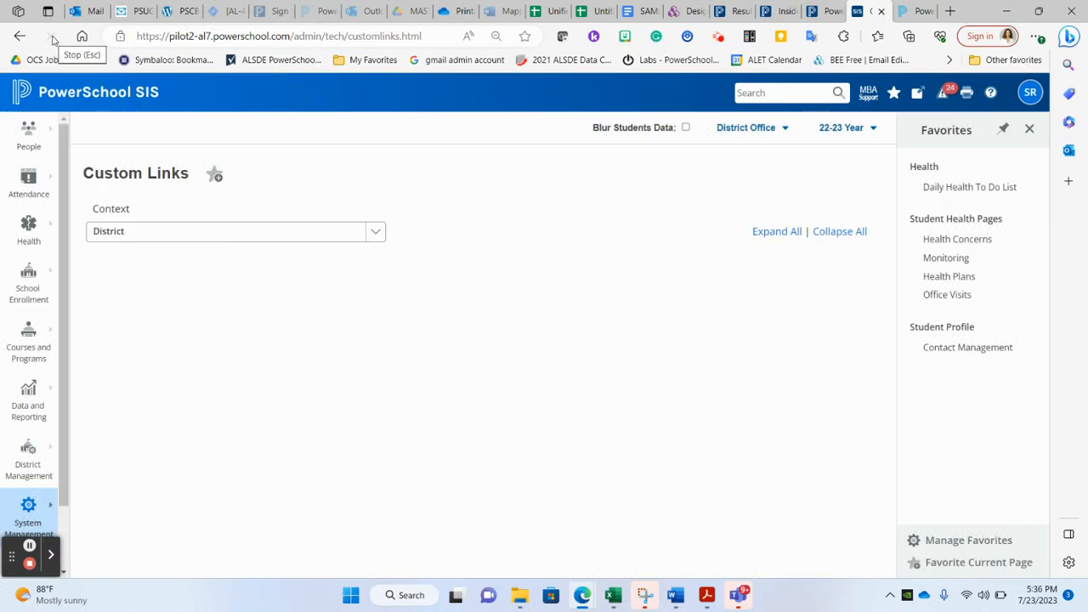
click(27, 399)
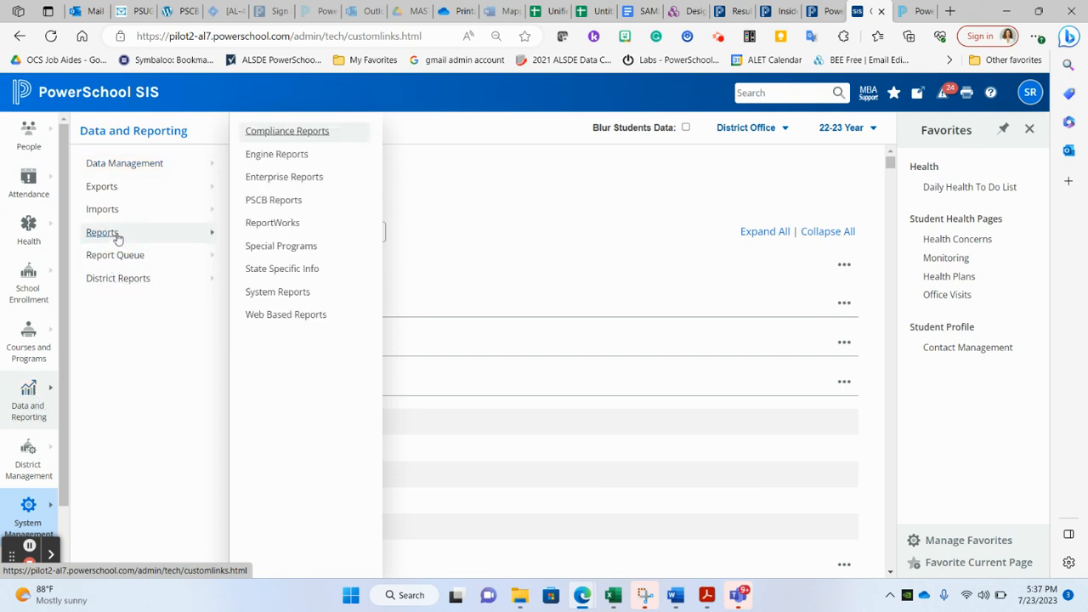
click(273, 199)
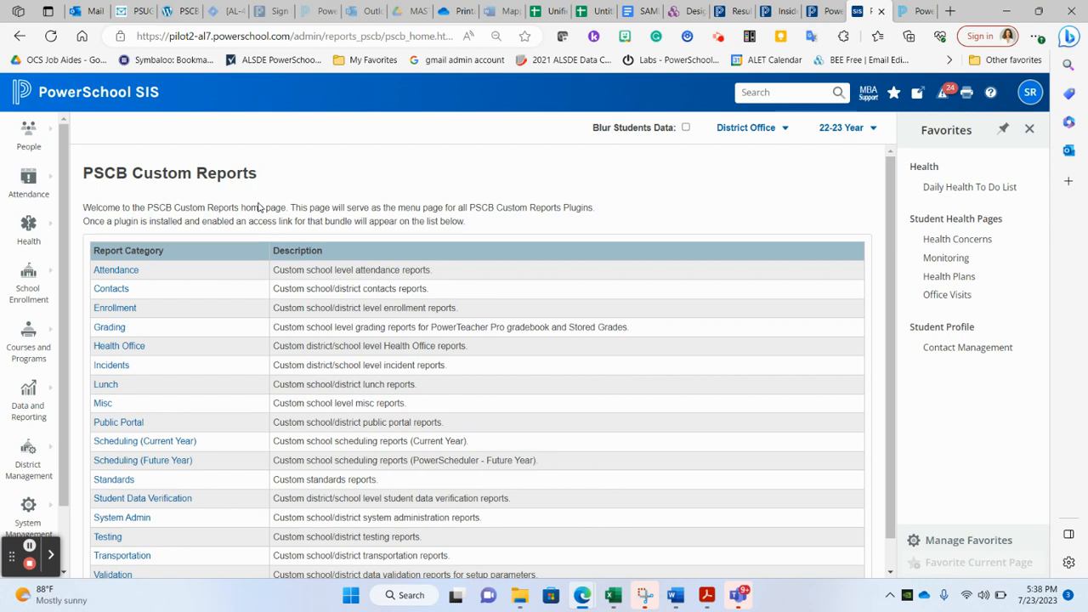
mouse_move(258, 210)
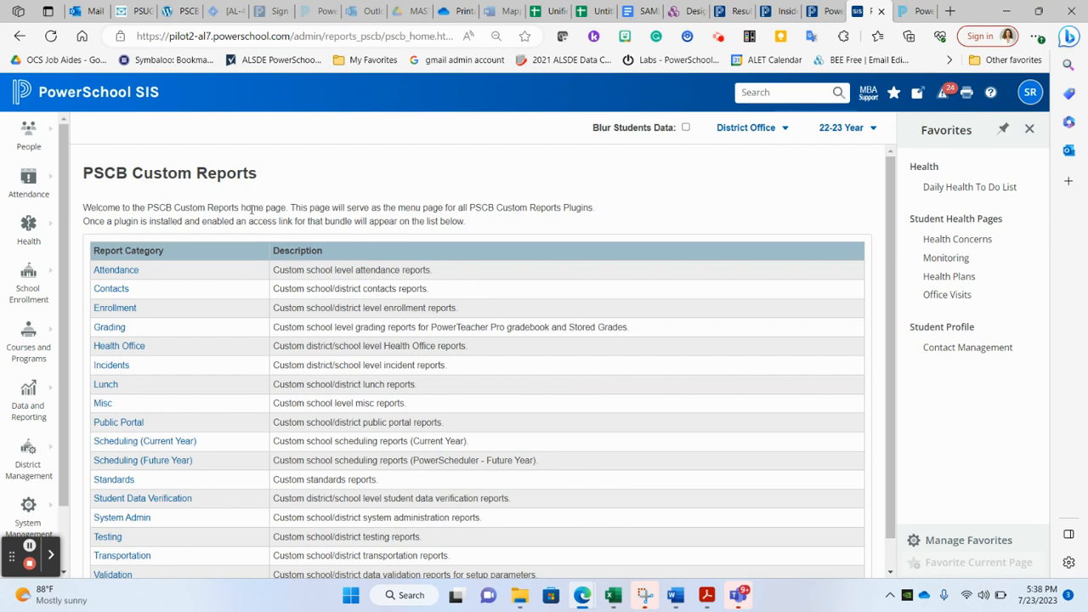